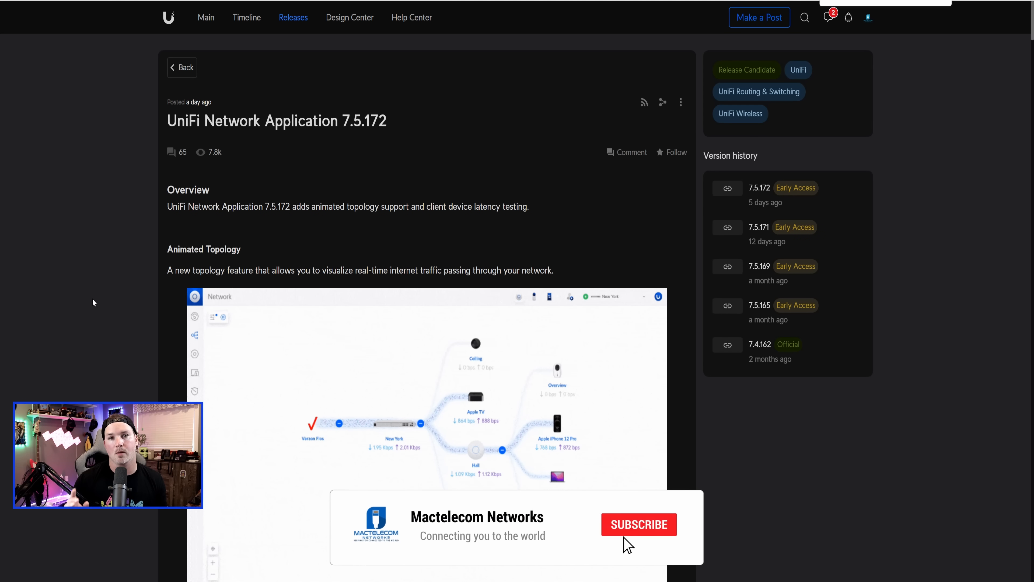
Leave the 7.5.172 release notes for the UniFi OS console's Applications settings page
click(638, 524)
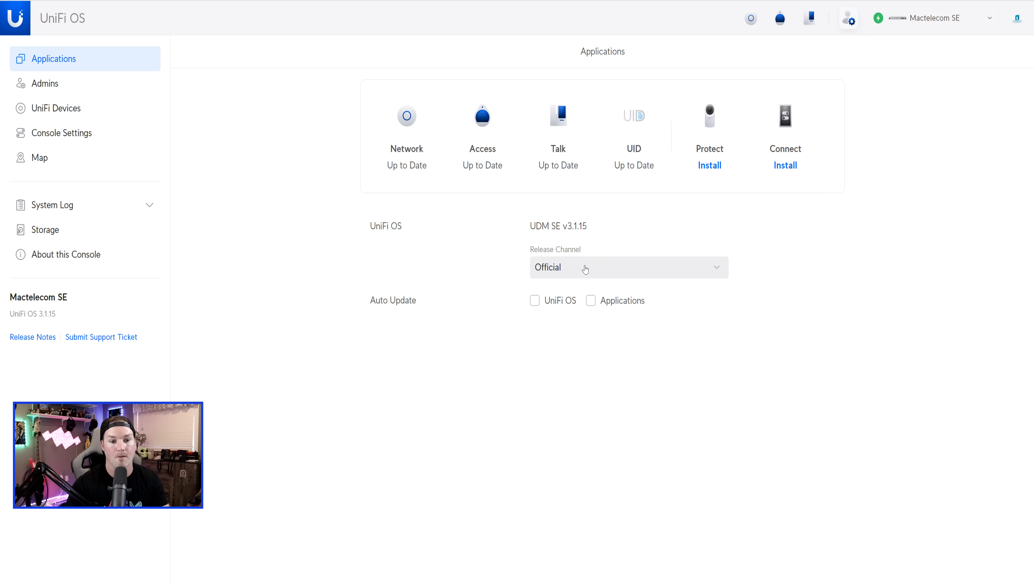
Set the console release channel to Release Candidate and go into the Network application
click(629, 267)
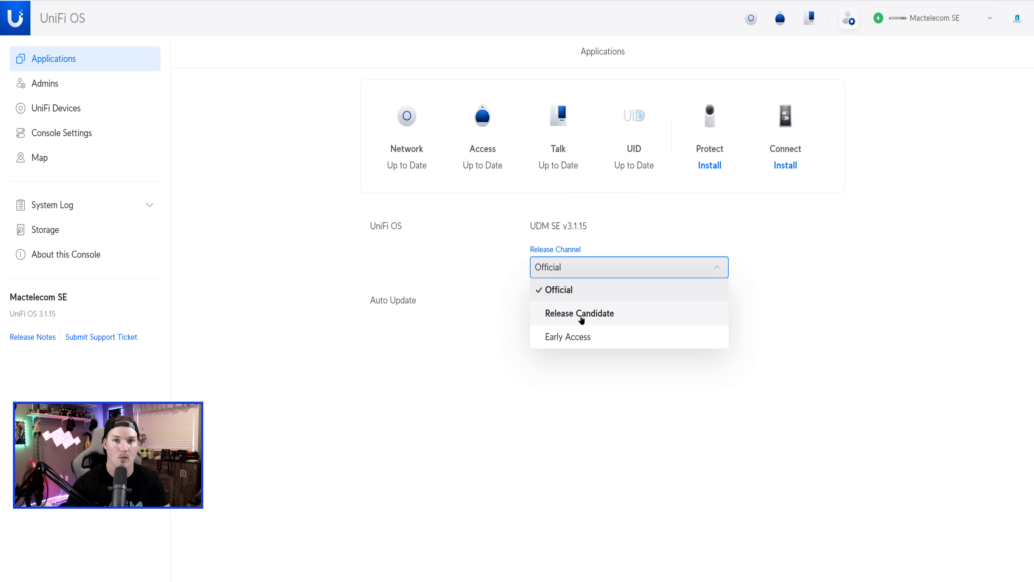
click(580, 314)
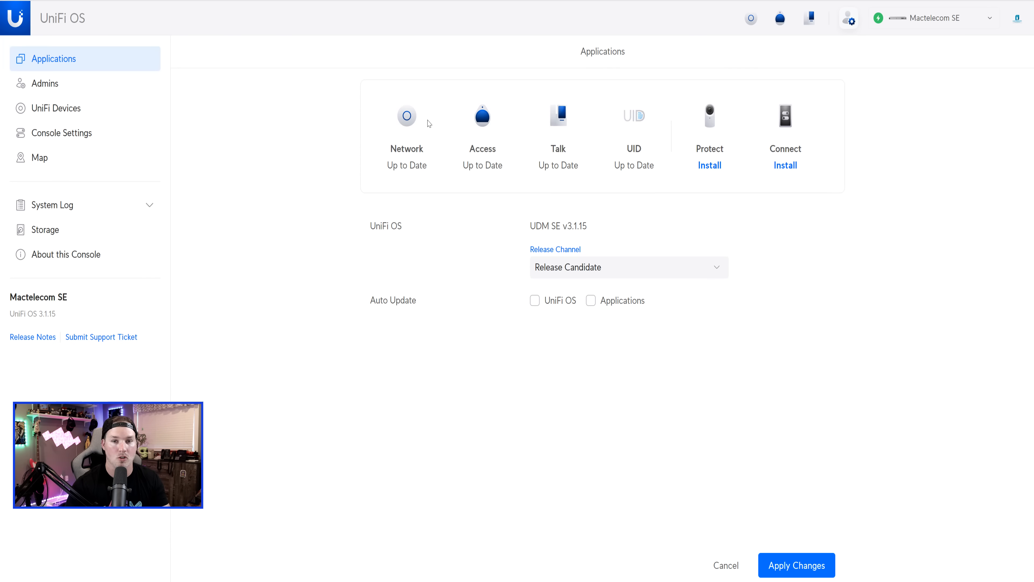
click(406, 116)
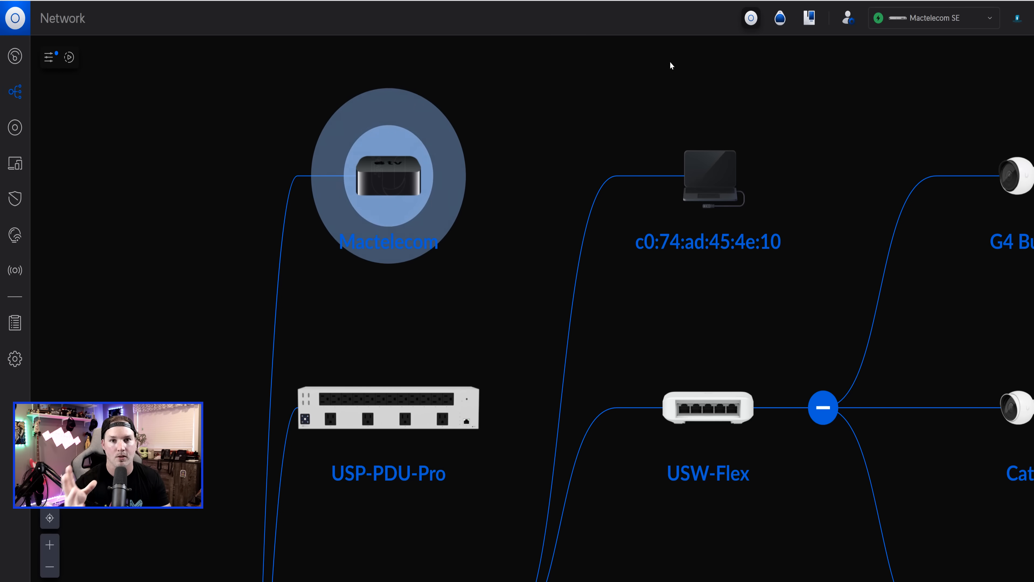
mouse_move(580, 139)
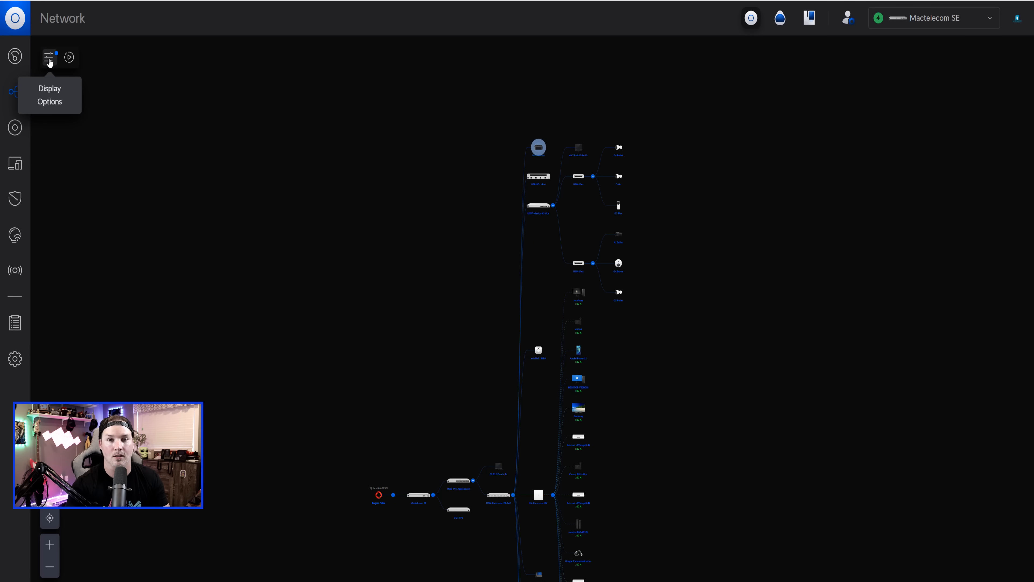
Review the topology display options, then animate live internet traffic across the map
click(48, 57)
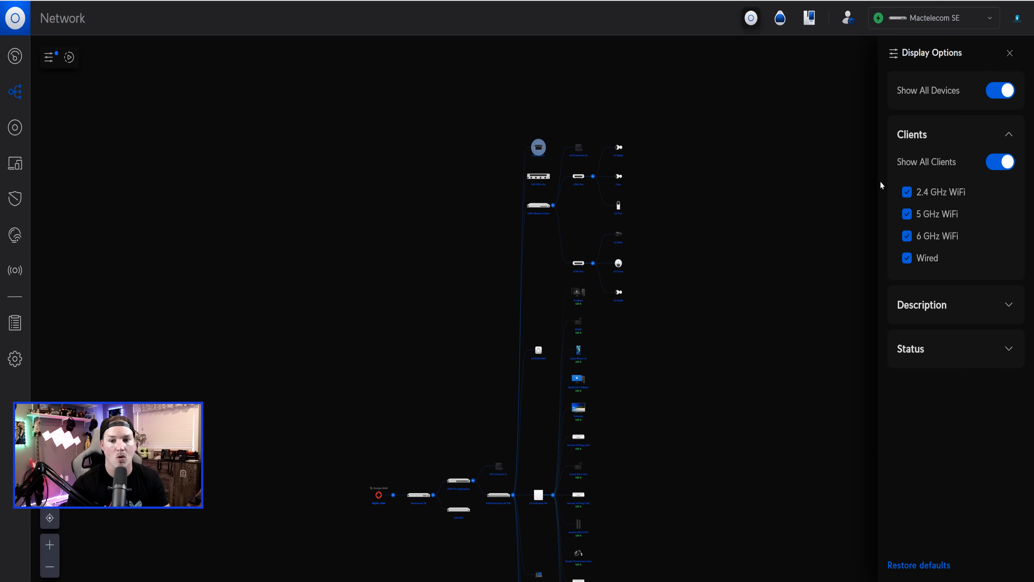
click(907, 192)
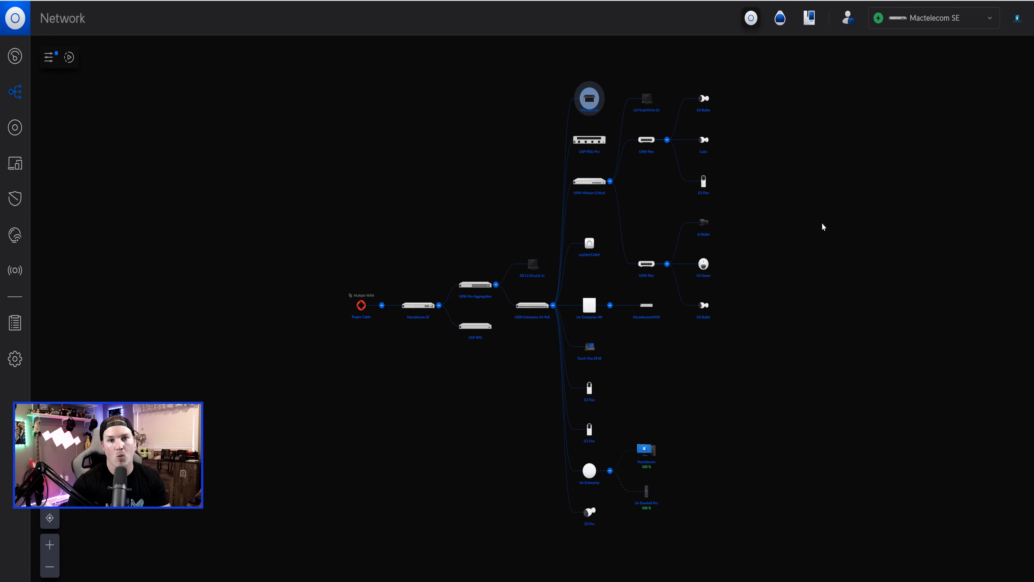
mouse_move(69, 56)
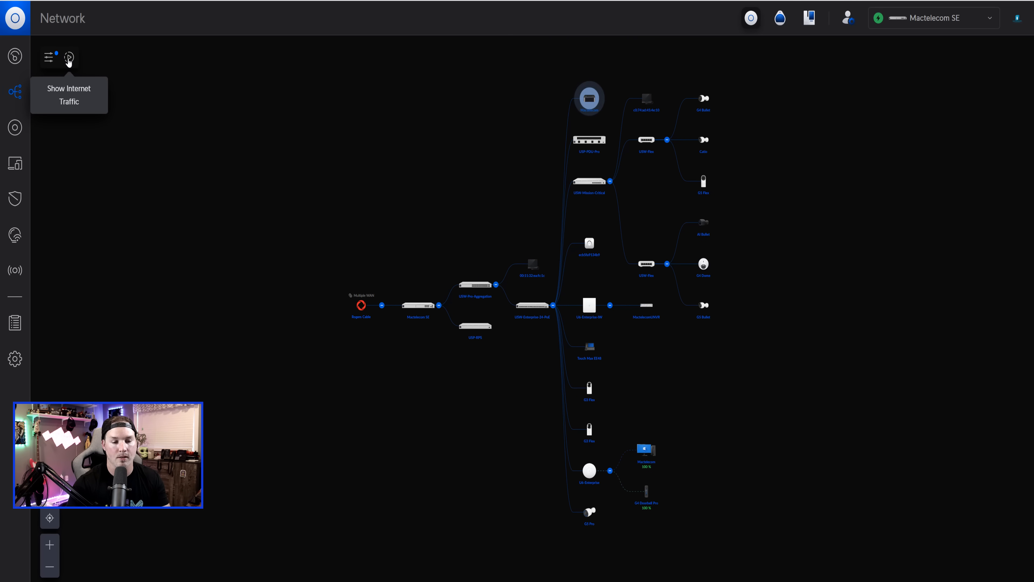
click(69, 56)
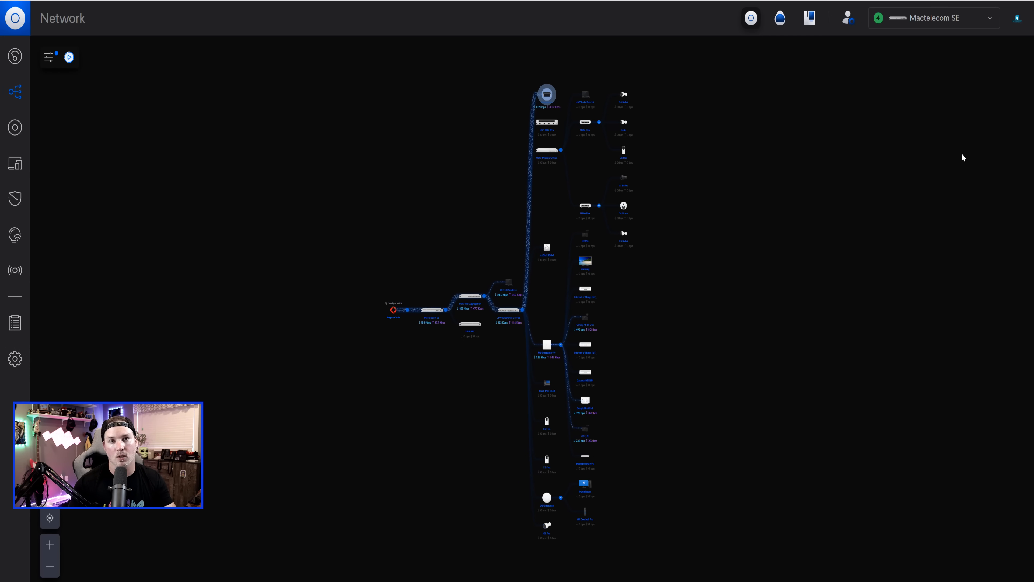
Select the Google Nest Hub client and start a latency test to it
click(585, 402)
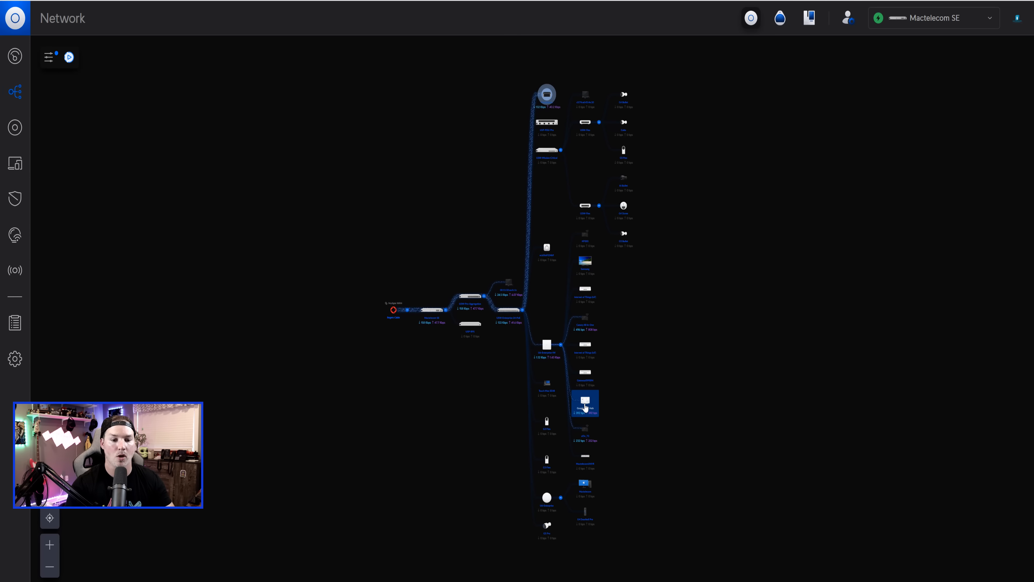
click(584, 403)
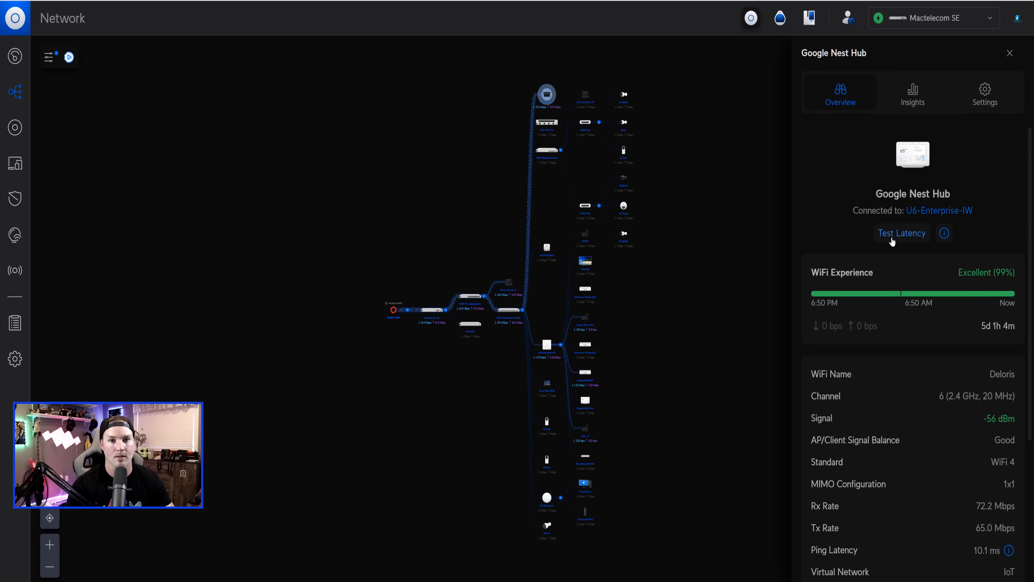
click(901, 233)
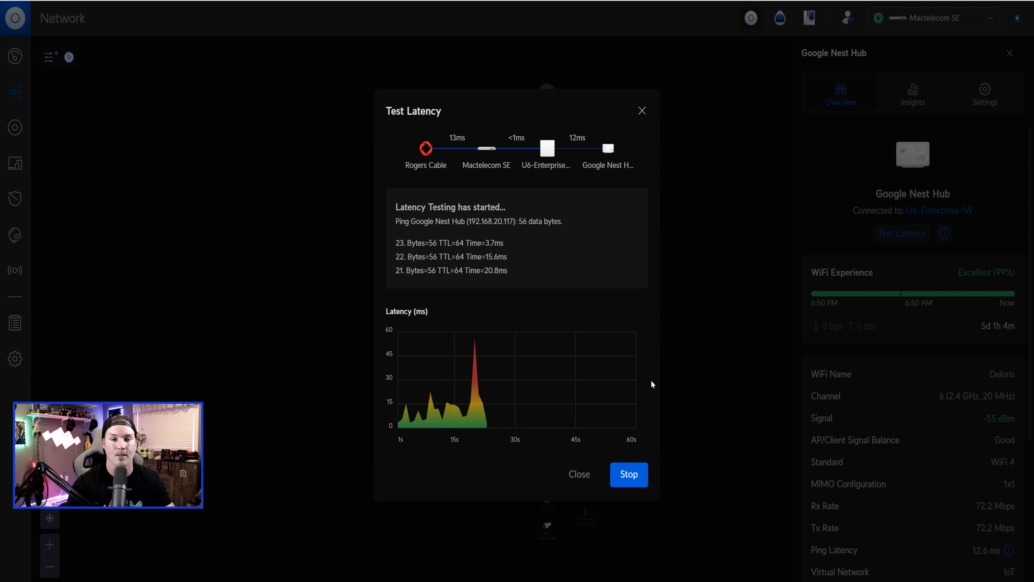
mouse_move(520, 357)
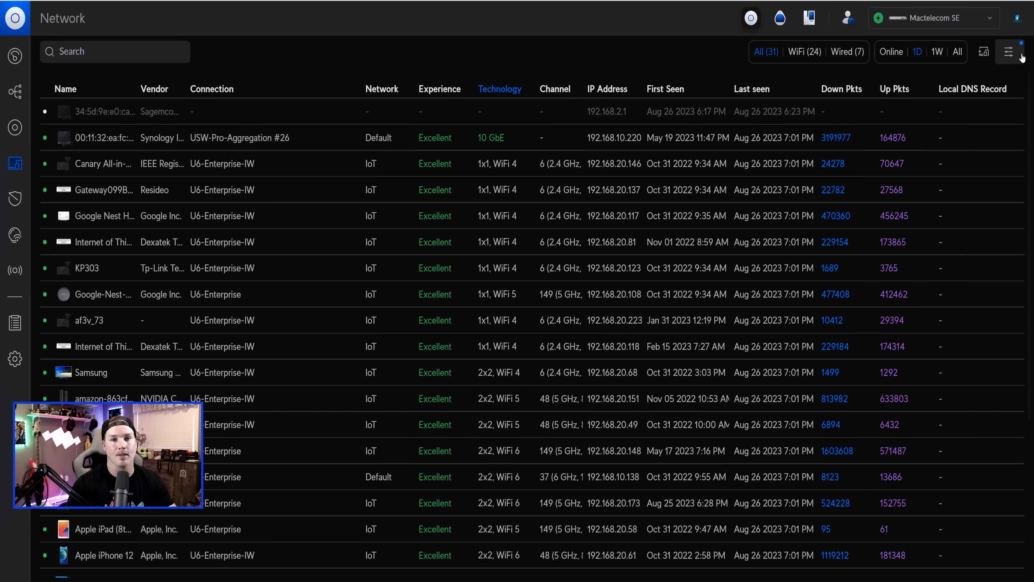
Hide 2.4 GHz, 5 GHz and wired clients, leaving Mactelecom's 6 GHz channel details visible
click(1009, 52)
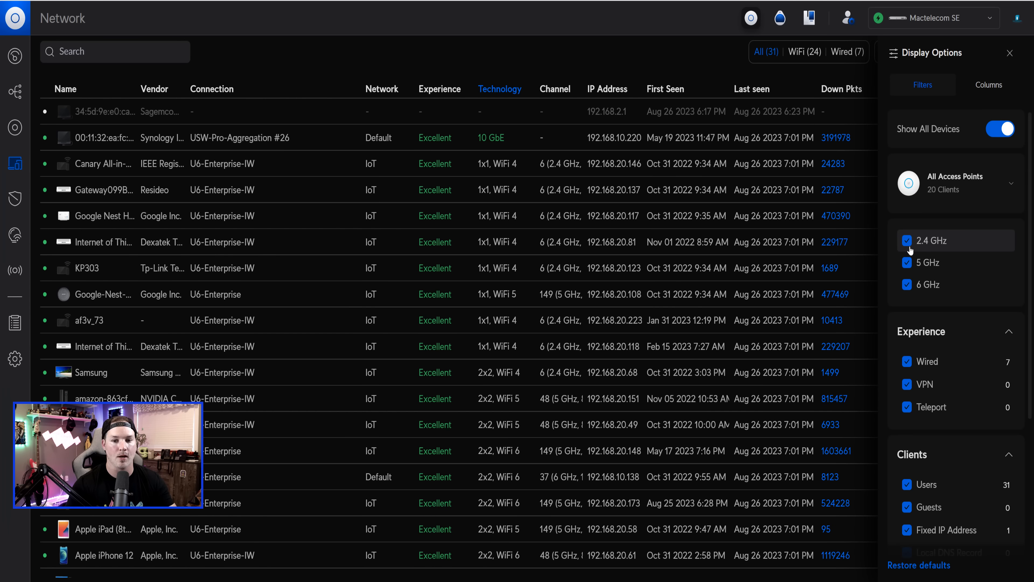
click(908, 240)
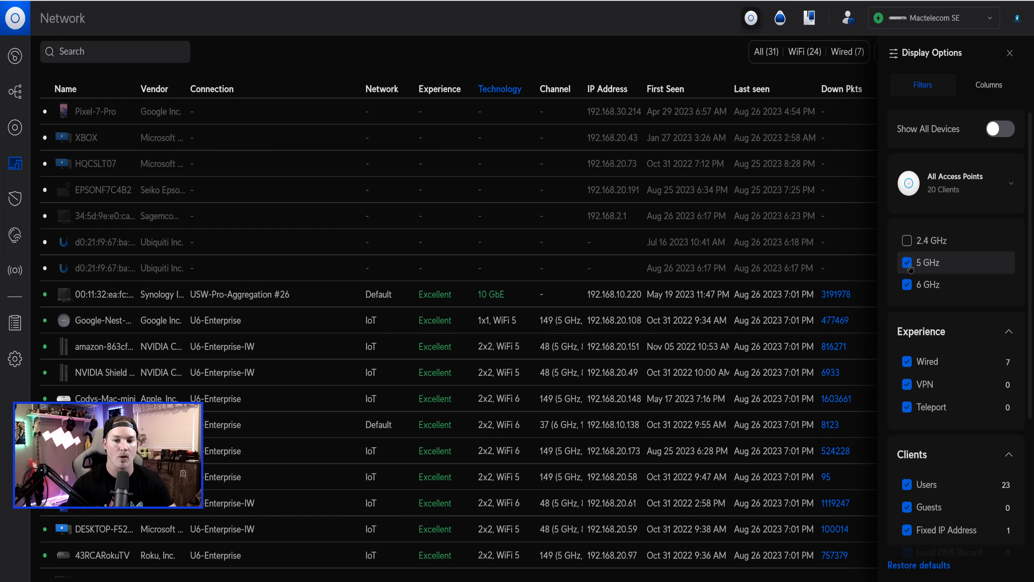
click(908, 262)
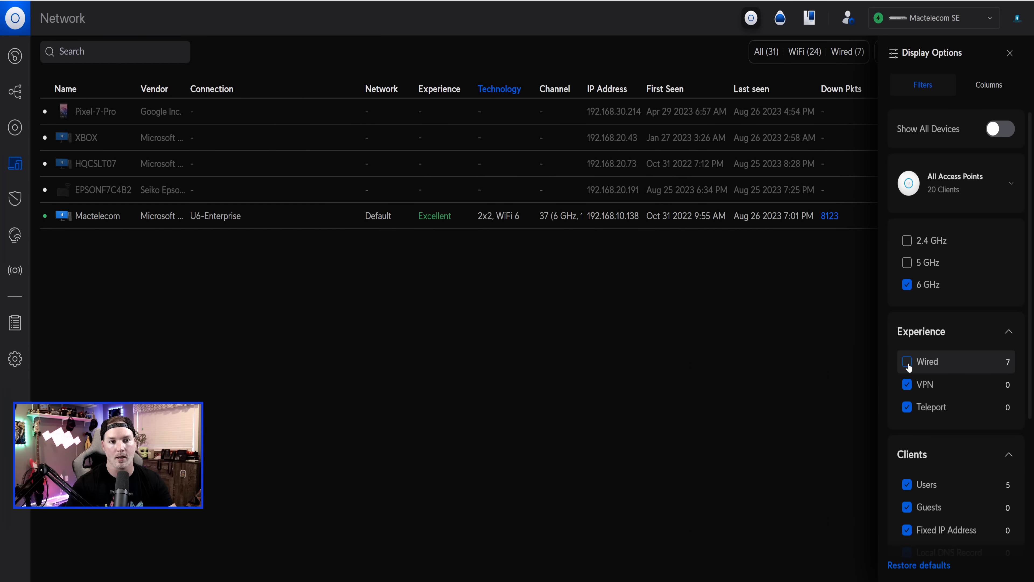
click(1010, 53)
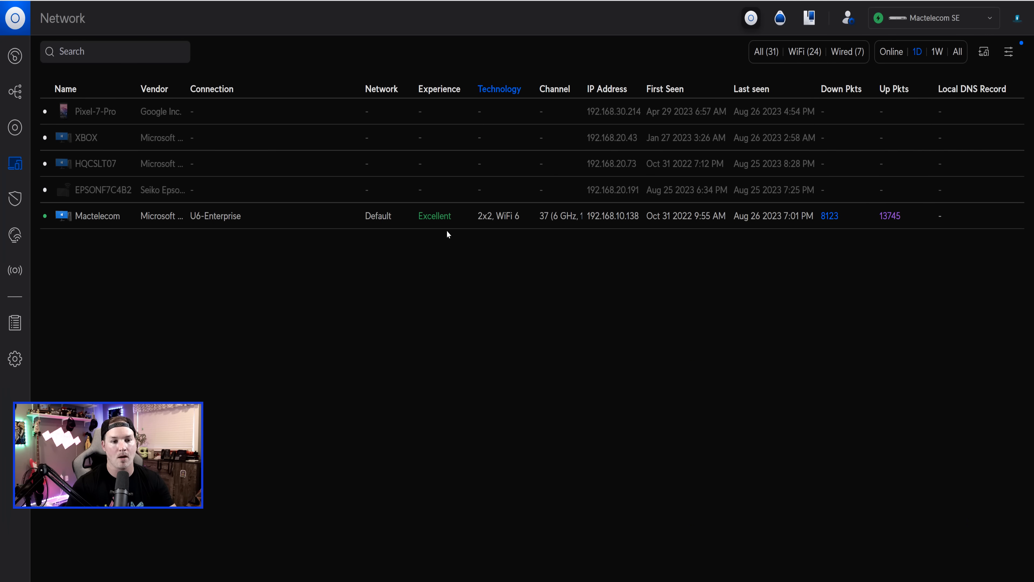
mouse_move(560, 227)
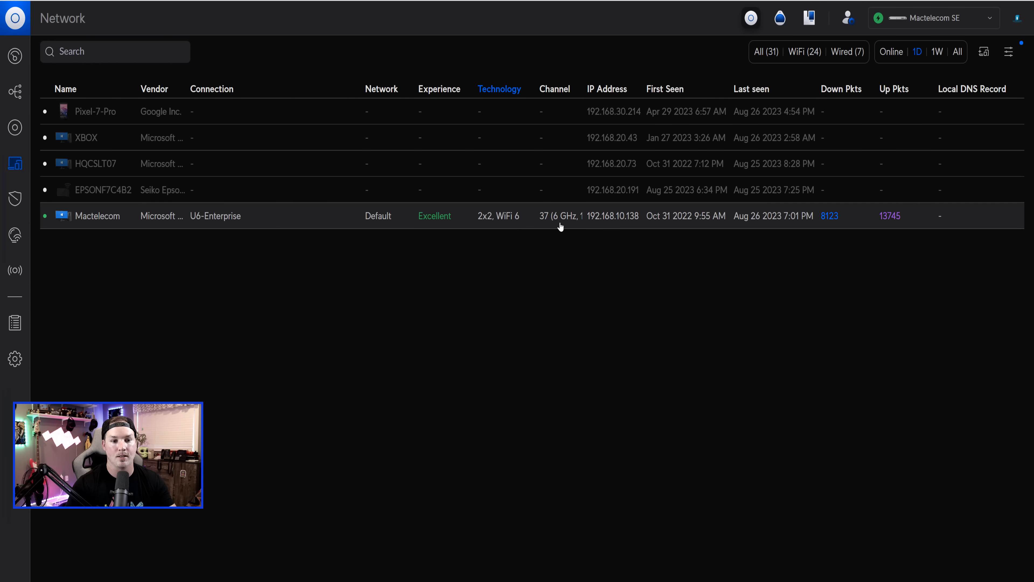
click(607, 89)
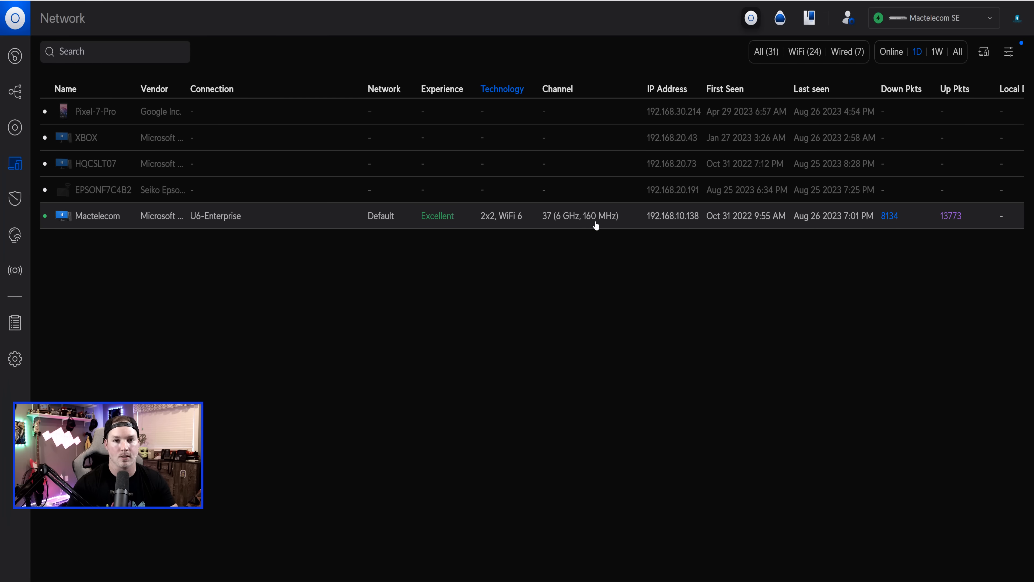
mouse_move(588, 310)
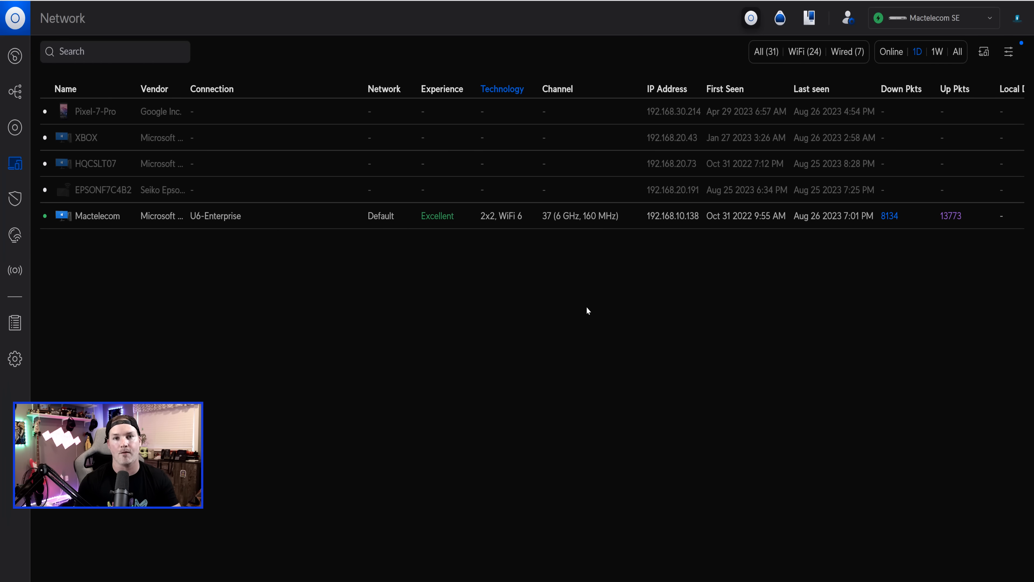
mouse_move(872, 303)
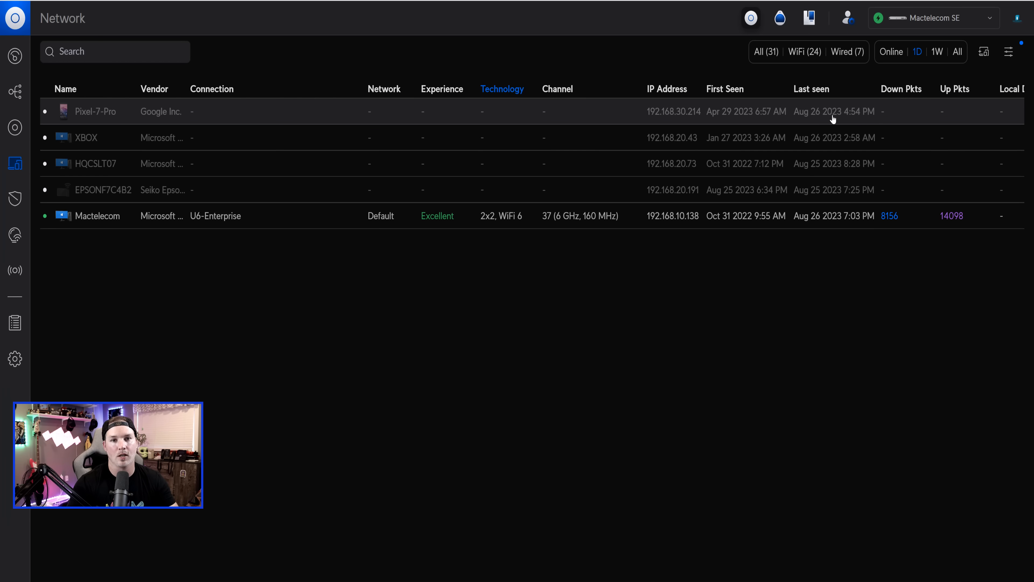
mouse_move(497, 243)
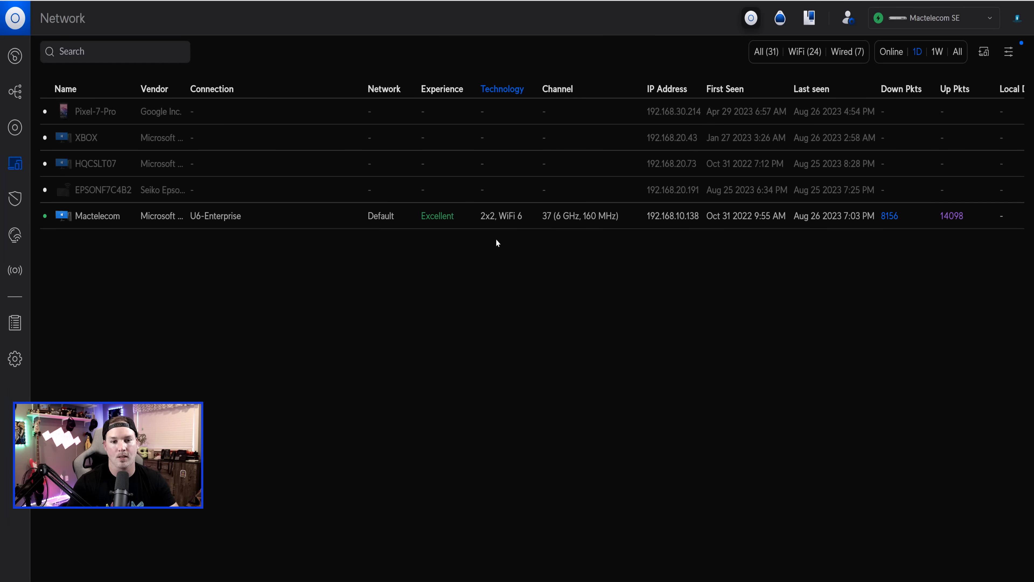
mouse_move(717, 230)
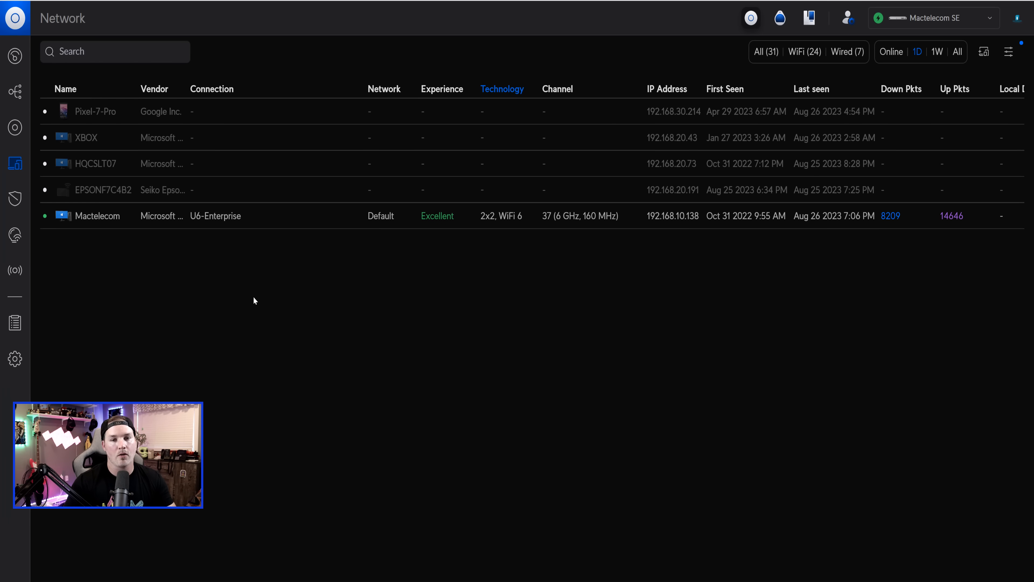
mouse_move(15, 235)
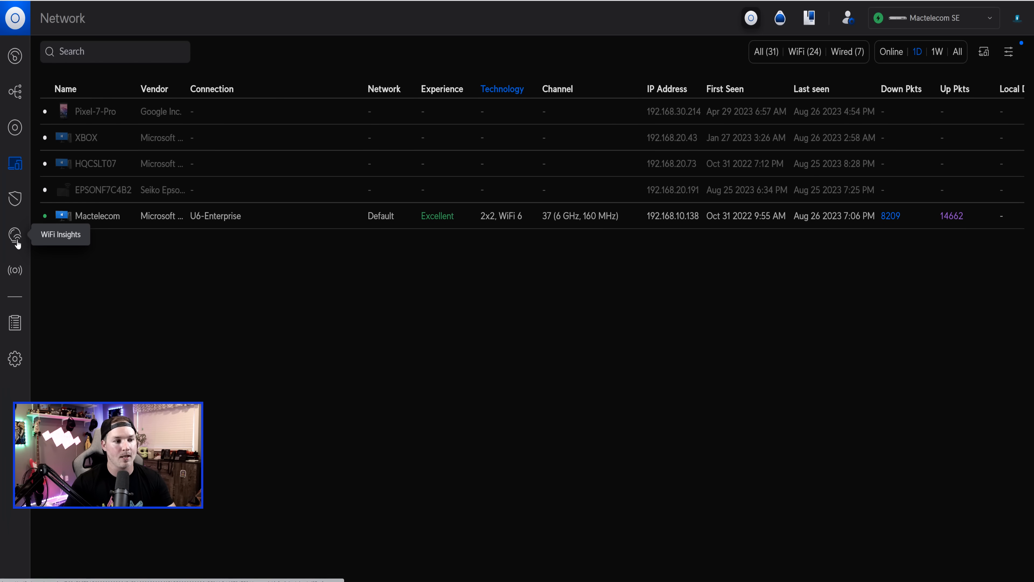
Go to the network dashboard and run a new internet speed test
click(14, 235)
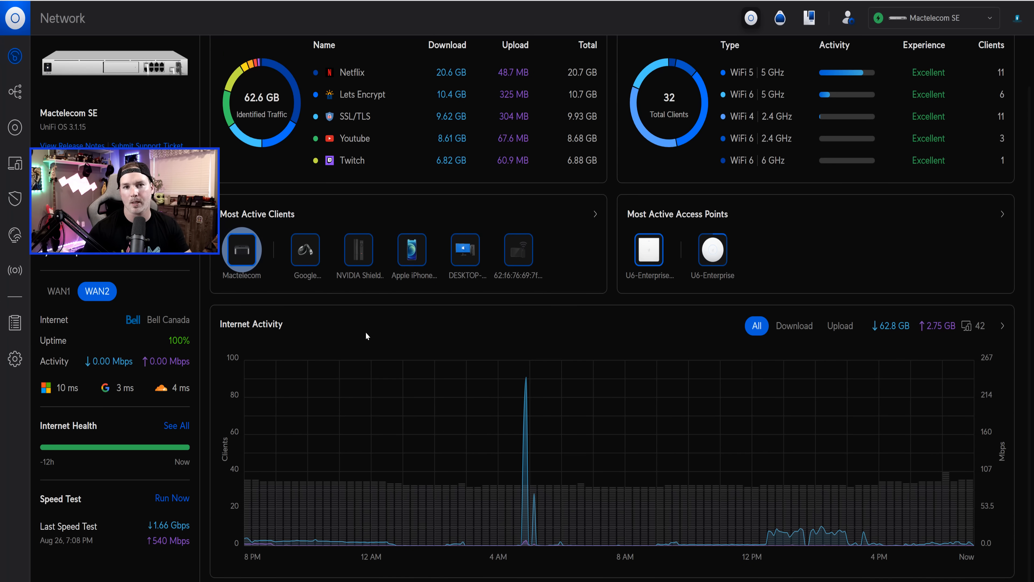
mouse_move(348, 359)
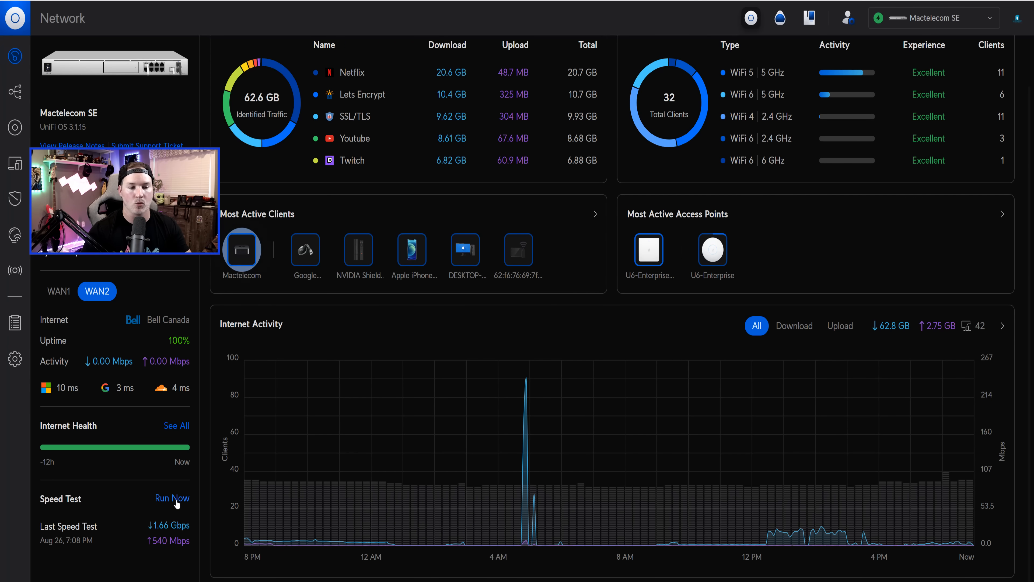
click(172, 497)
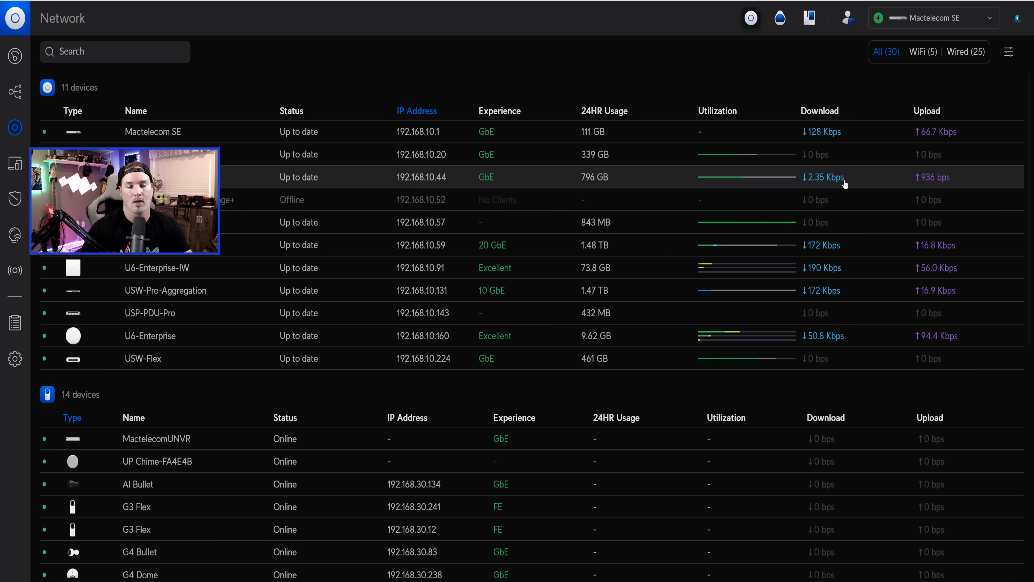
In the device list display filters, turn Group By Application off and back on
click(820, 109)
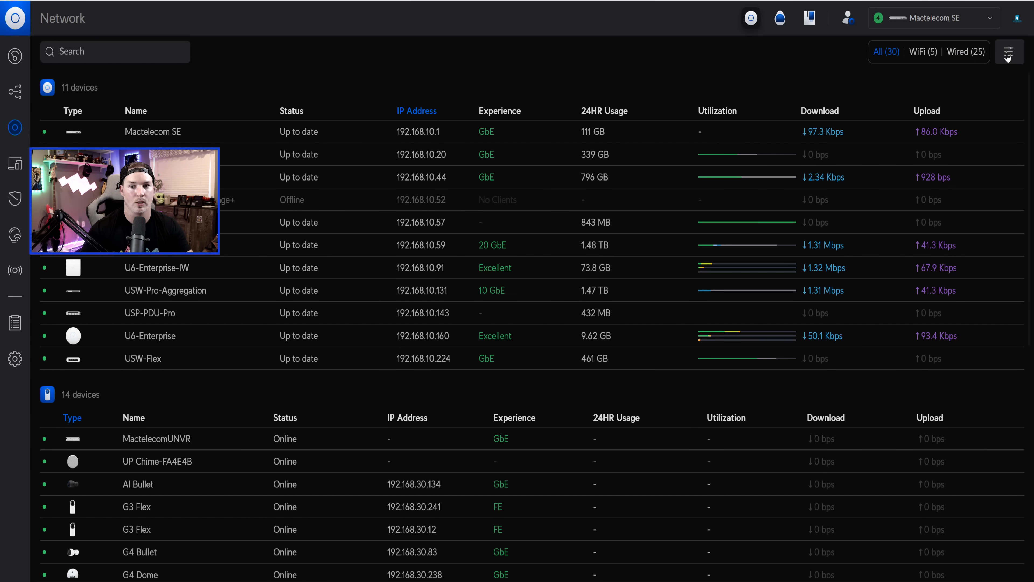
click(1009, 52)
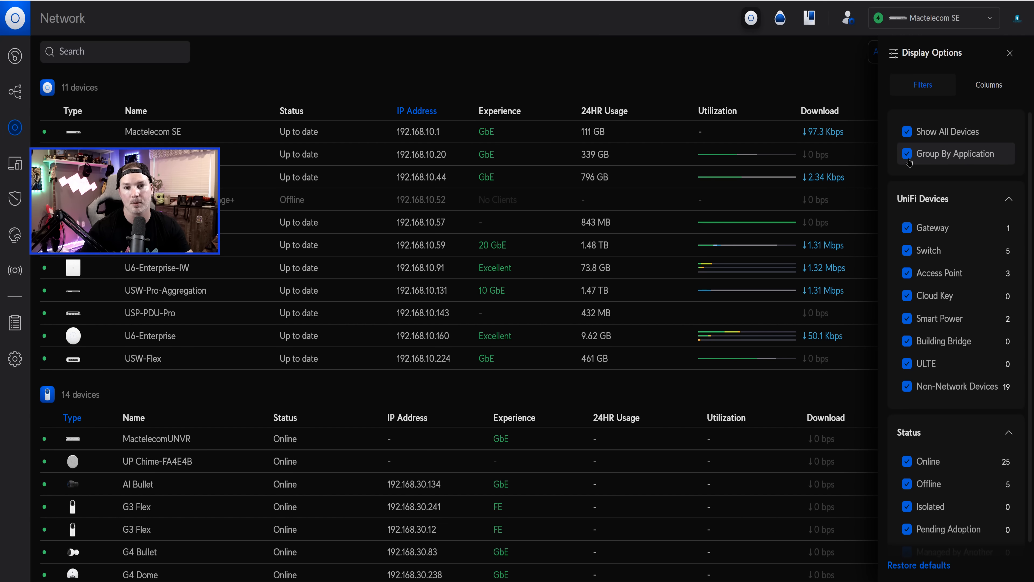
click(919, 153)
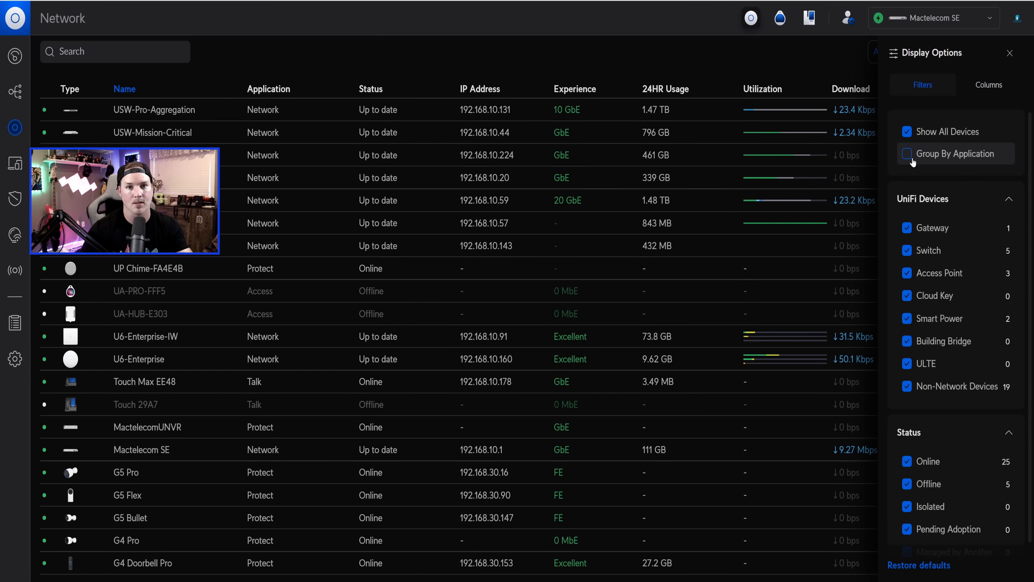
click(908, 153)
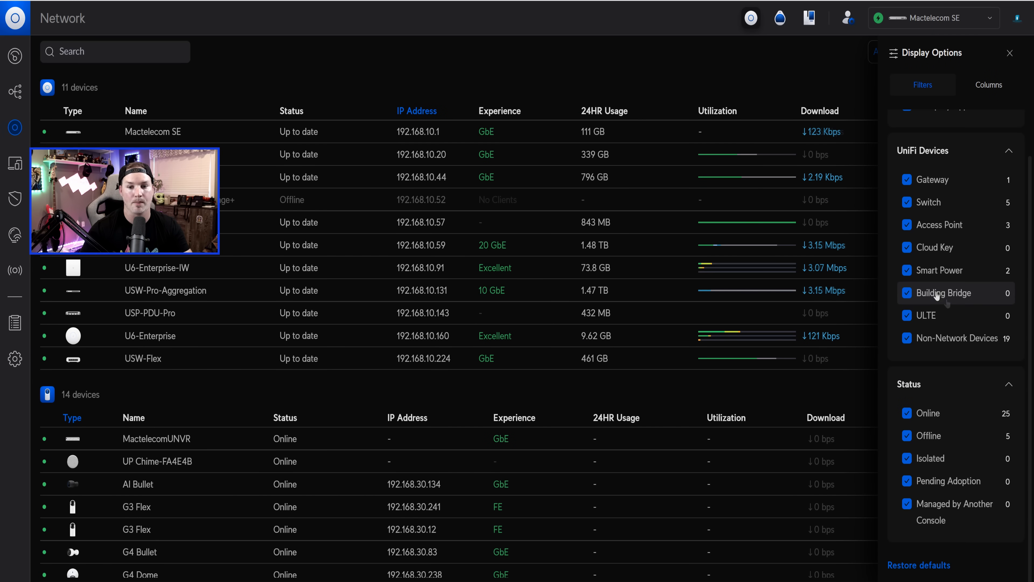
mouse_move(946, 341)
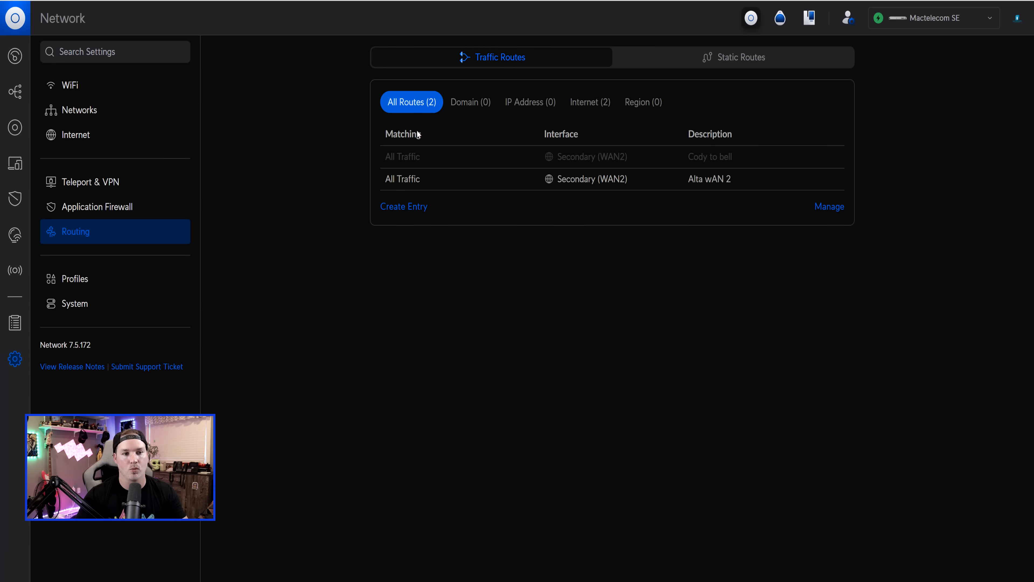
mouse_move(652, 65)
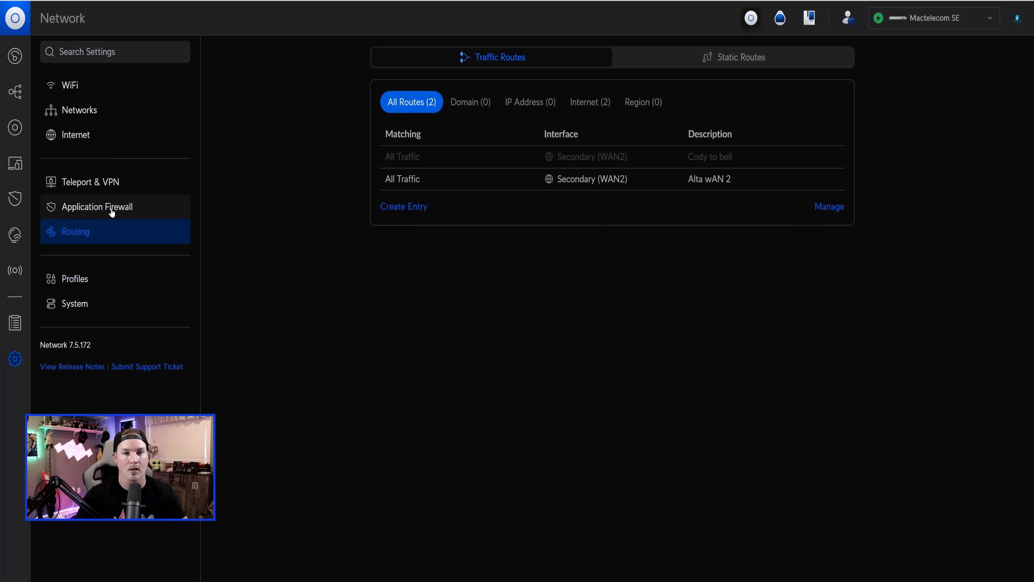
Look over the Traffic Rules and Firewall Rules tabs, then review the General application firewall settings
click(96, 207)
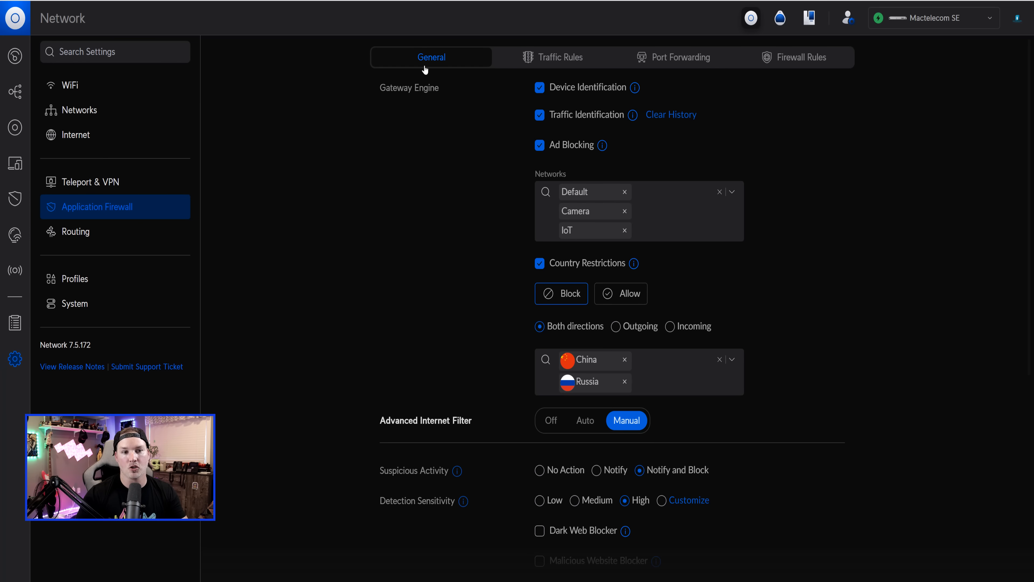
click(561, 56)
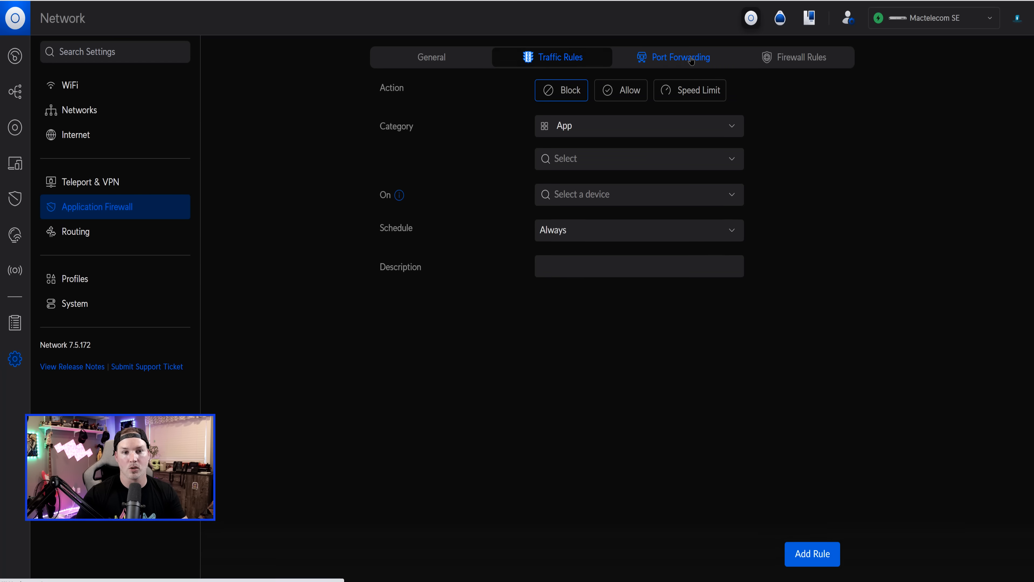
click(801, 57)
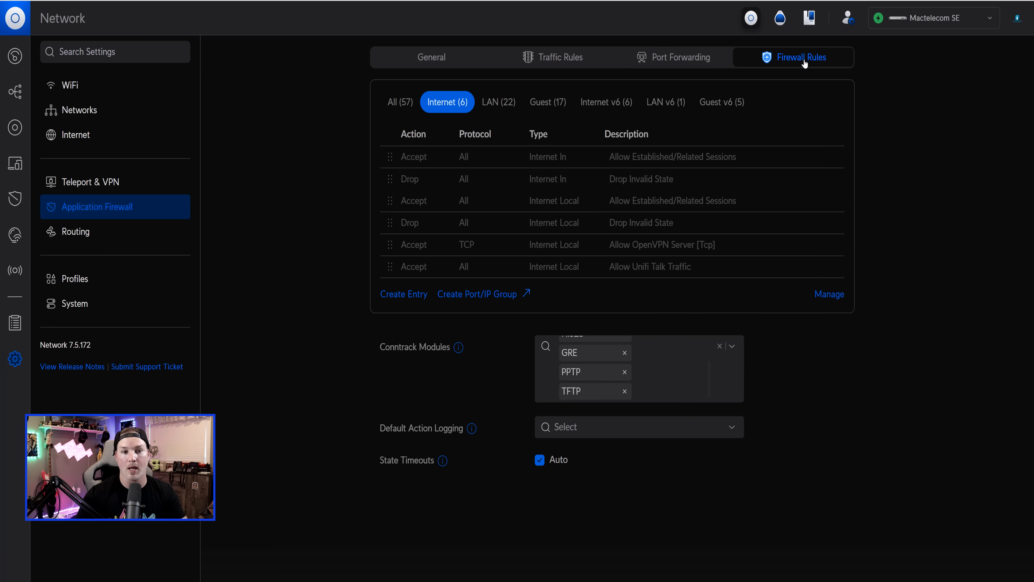
click(431, 56)
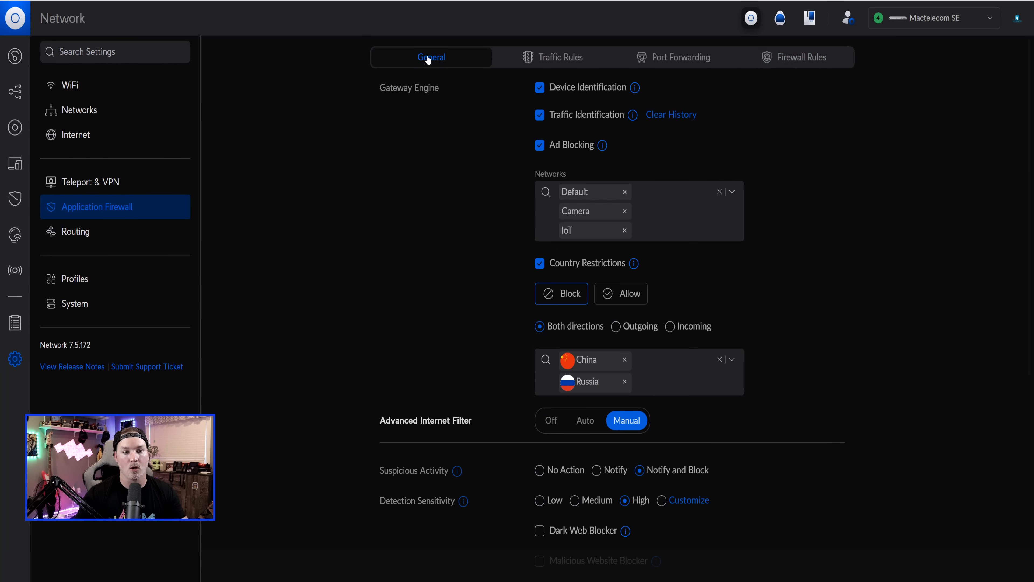
scroll(down, 3)
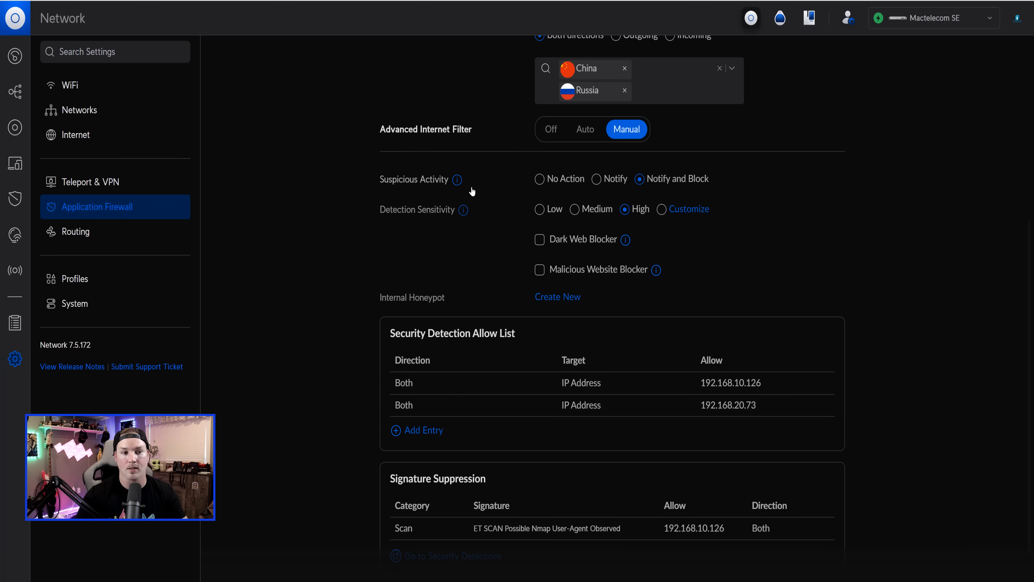
mouse_move(320, 222)
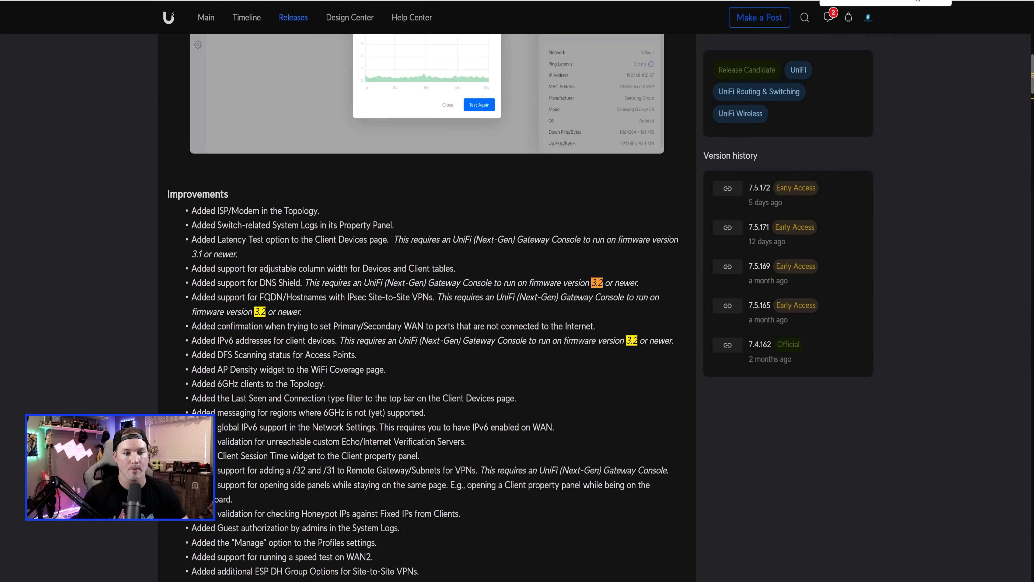
scroll(down, 3)
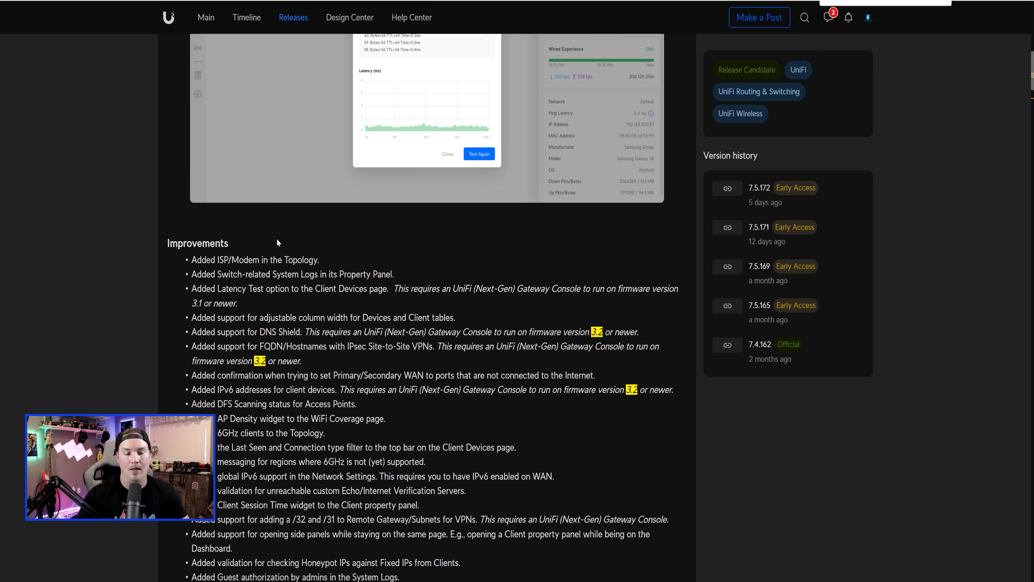
scroll(down, 3)
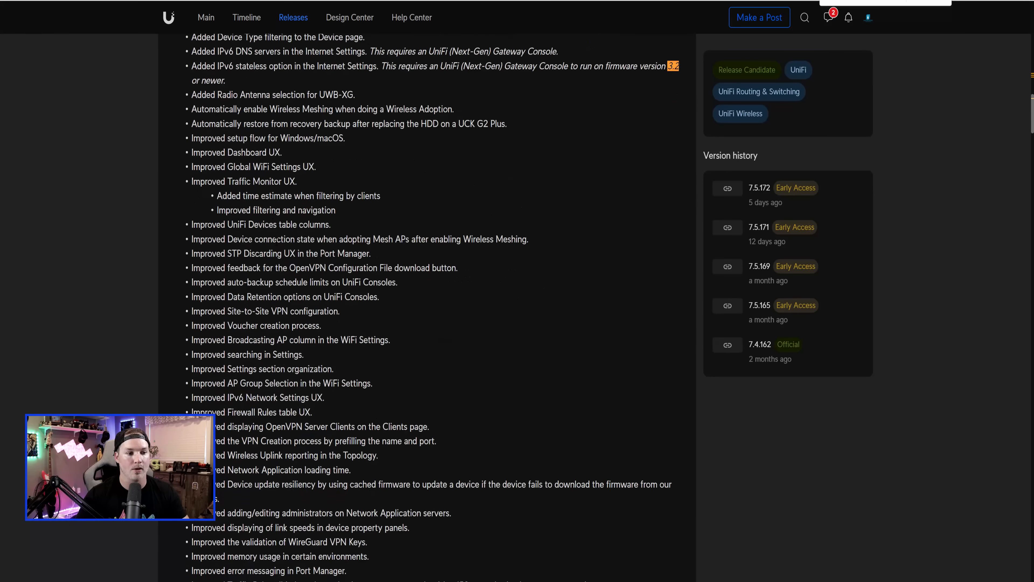
scroll(down, 3)
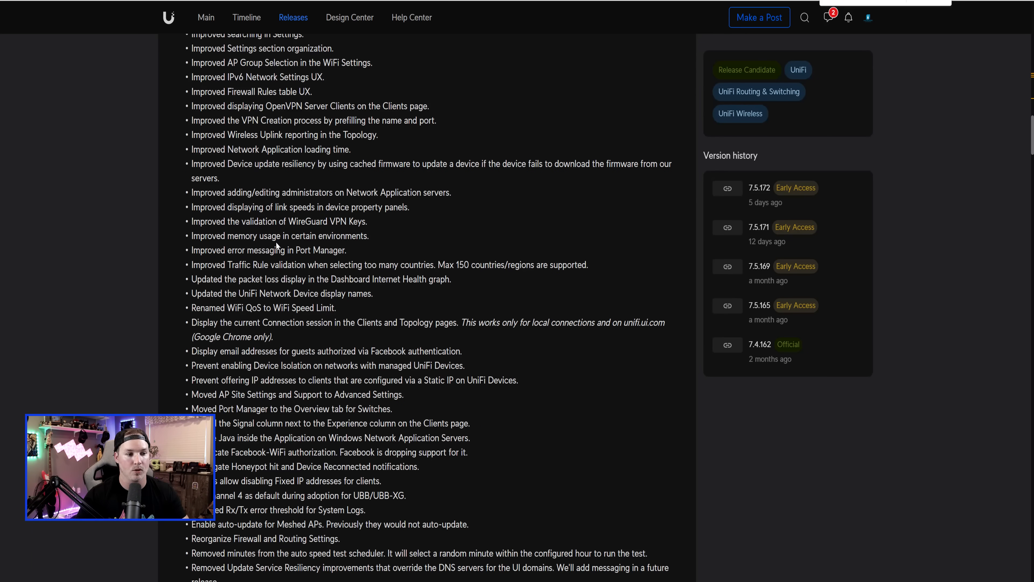
scroll(down, 3)
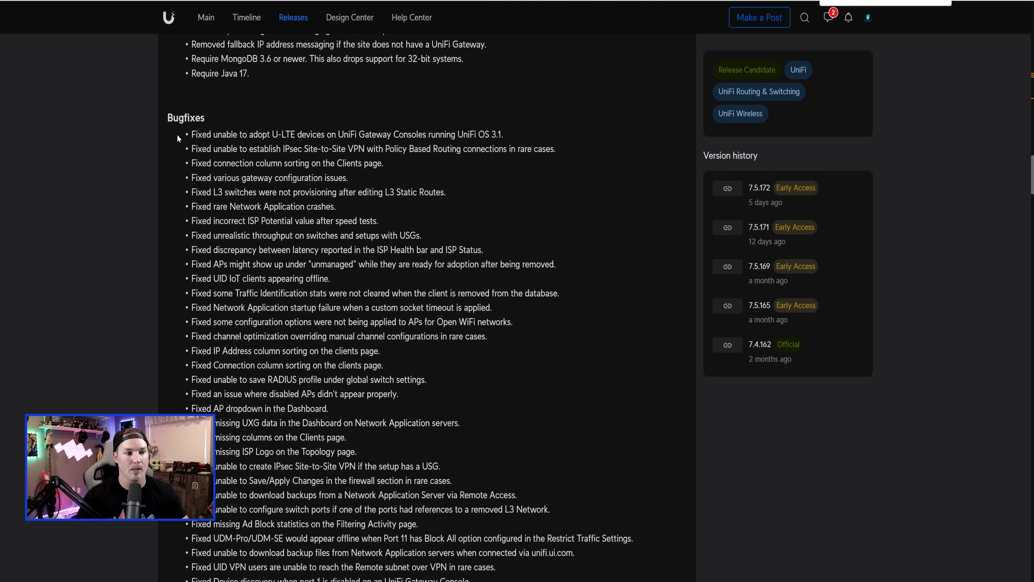
scroll(down, 3)
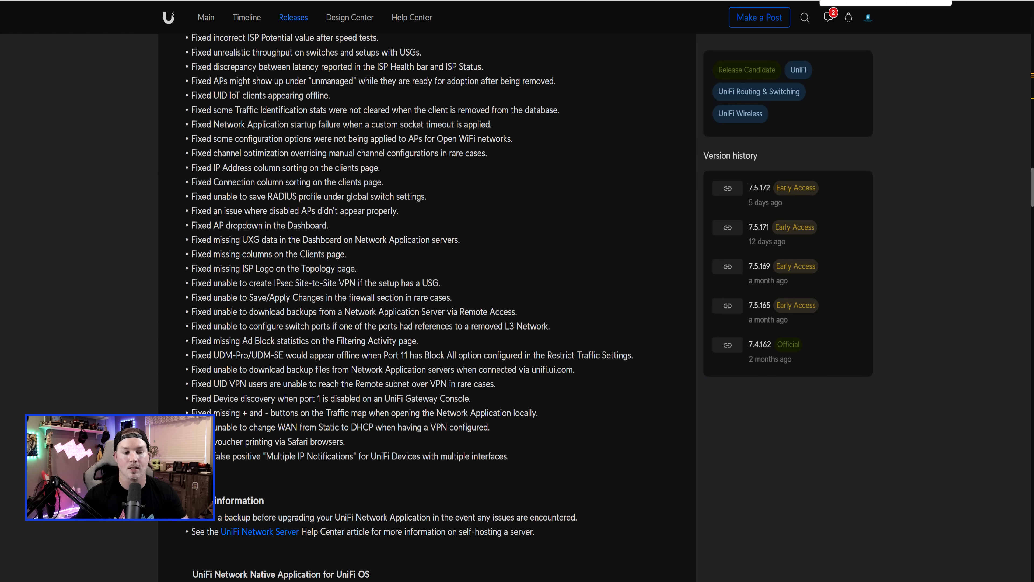